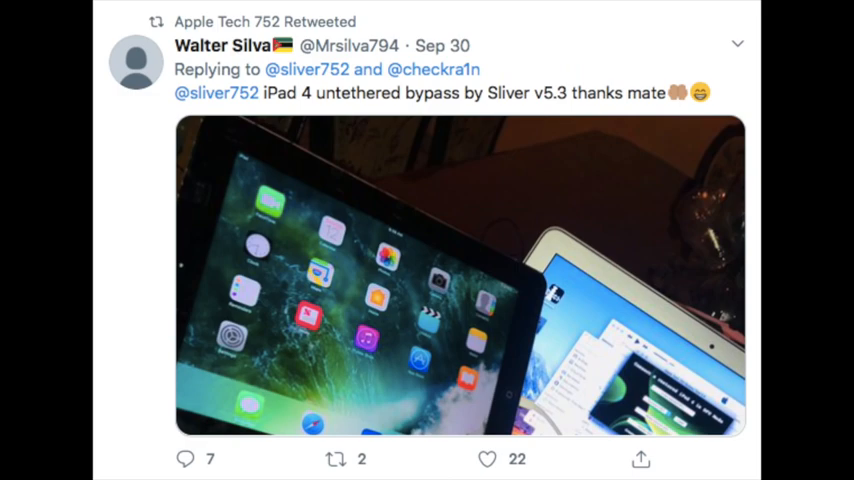
# Mount the Sliver disk image and bring up Terminal plus a new Finder window
pyautogui.scroll(-3)
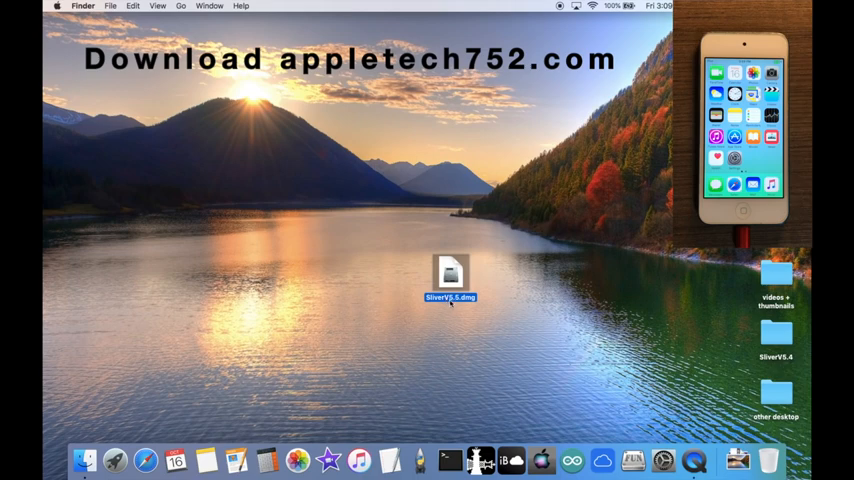
pyautogui.moveTo(484, 320)
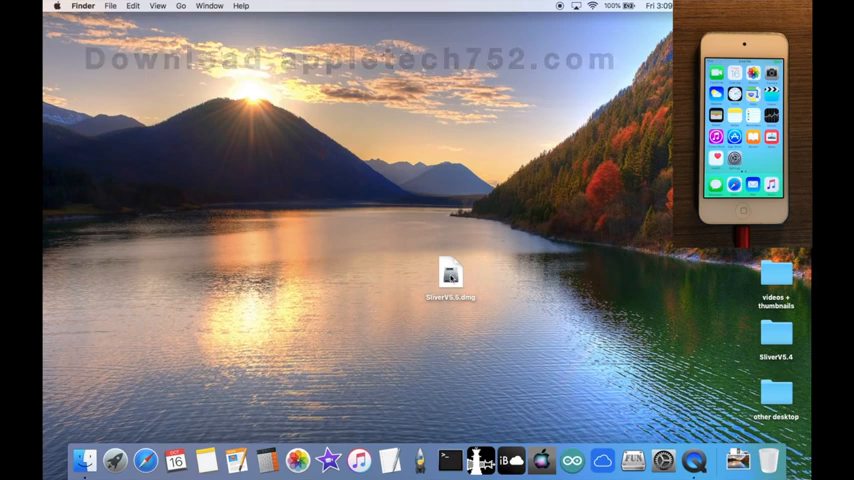
pyautogui.doubleClick(450, 276)
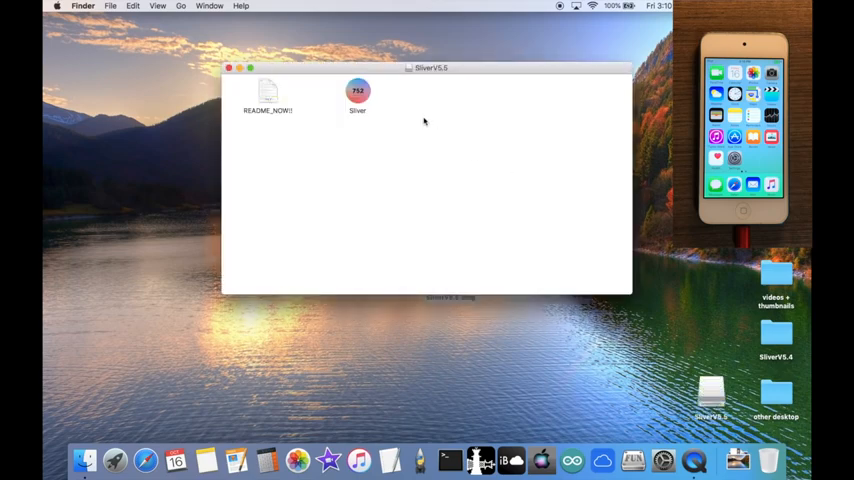
pyautogui.click(356, 92)
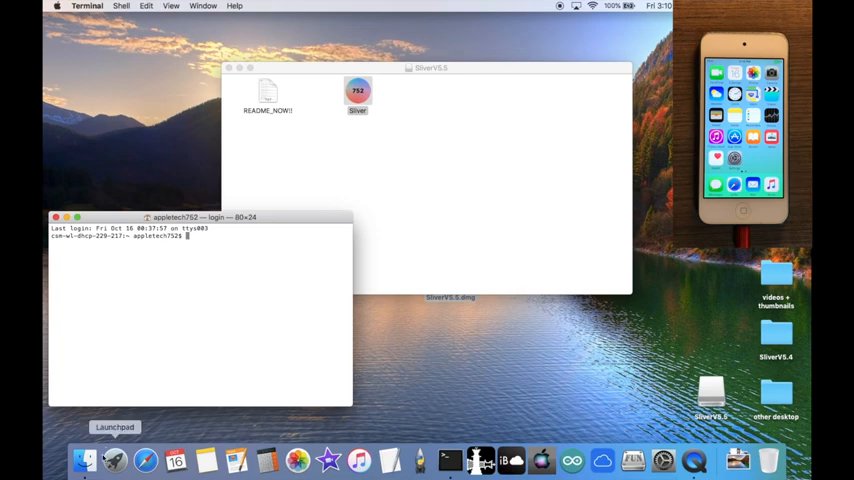
pyautogui.click(108, 6)
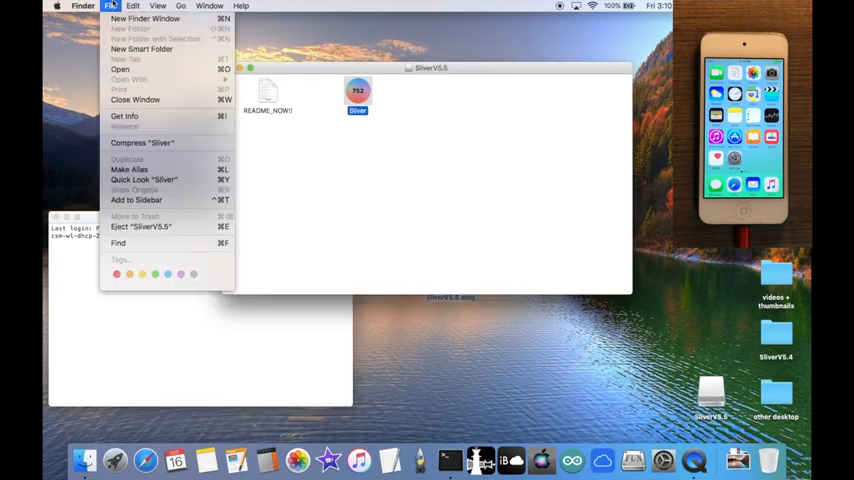
pyautogui.click(144, 18)
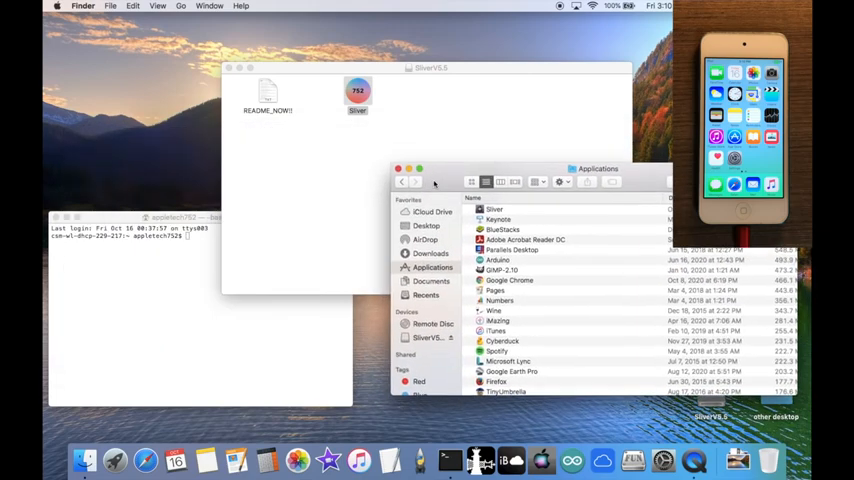
# Copy Sliver into the Applications folder, authorizing with the admin password
pyautogui.click(200, 184)
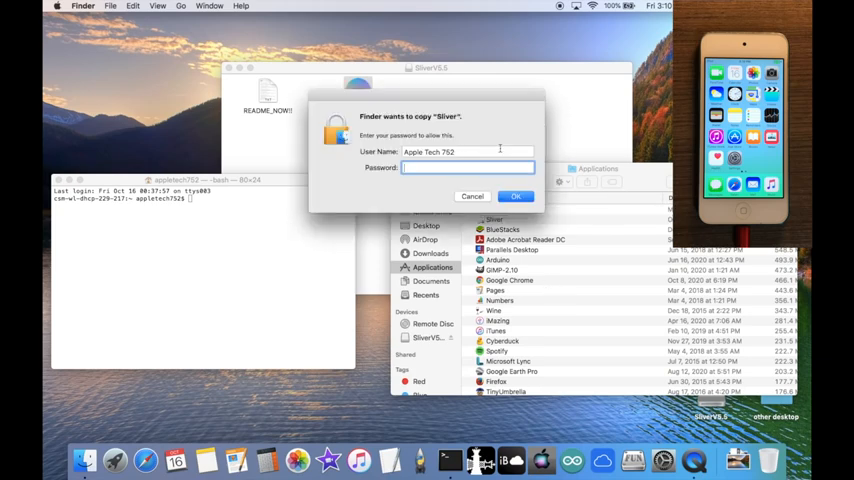
pyautogui.write('••••')
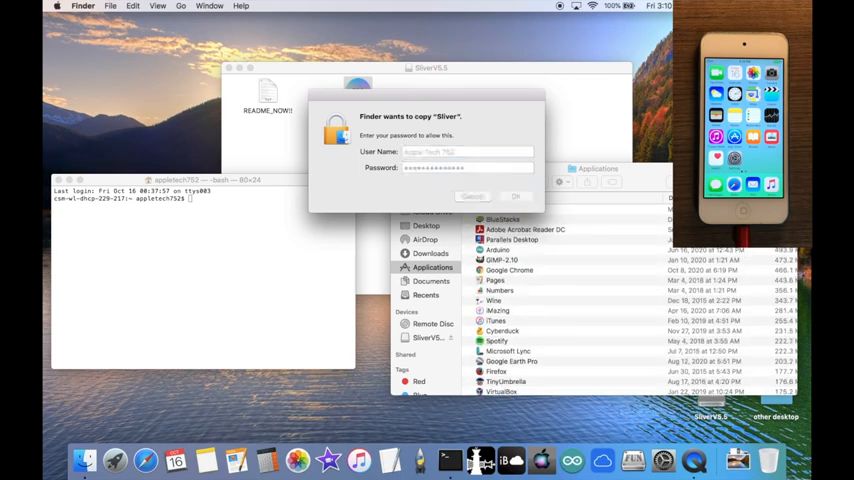
pyautogui.click(516, 196)
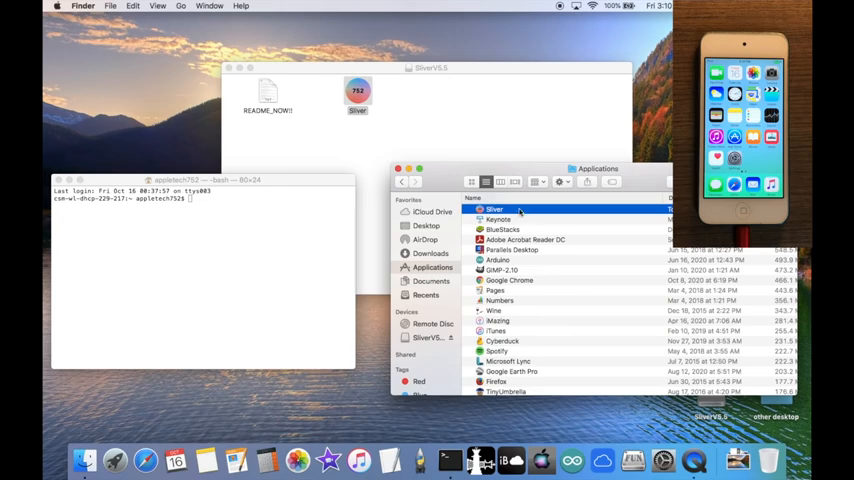
# Show Sliver's package contents and run sudo chmod on its program files in Terminal
pyautogui.rightClick(494, 210)
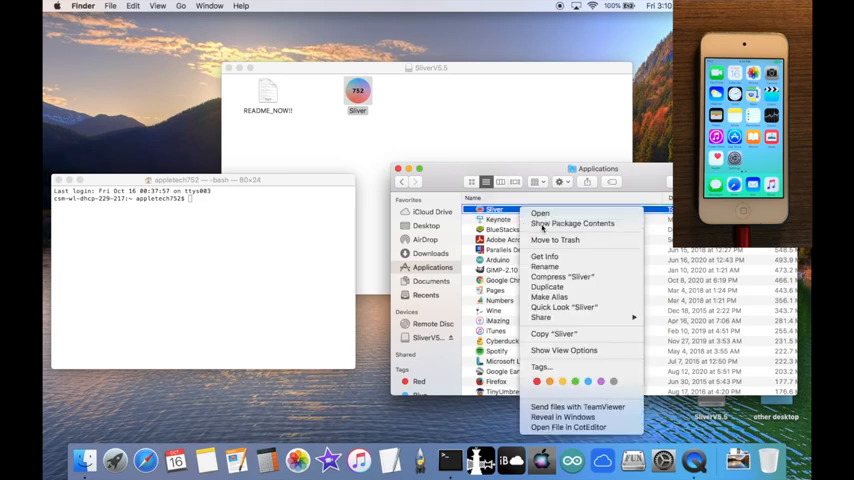
pyautogui.click(572, 224)
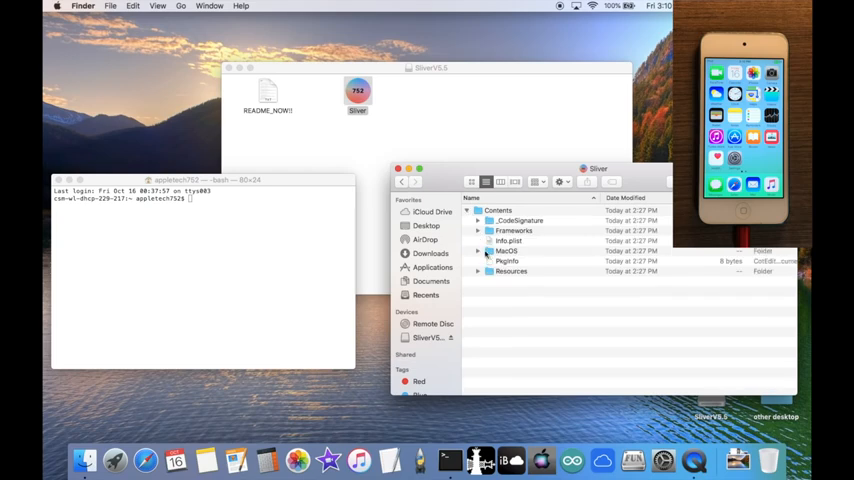
pyautogui.click(200, 270)
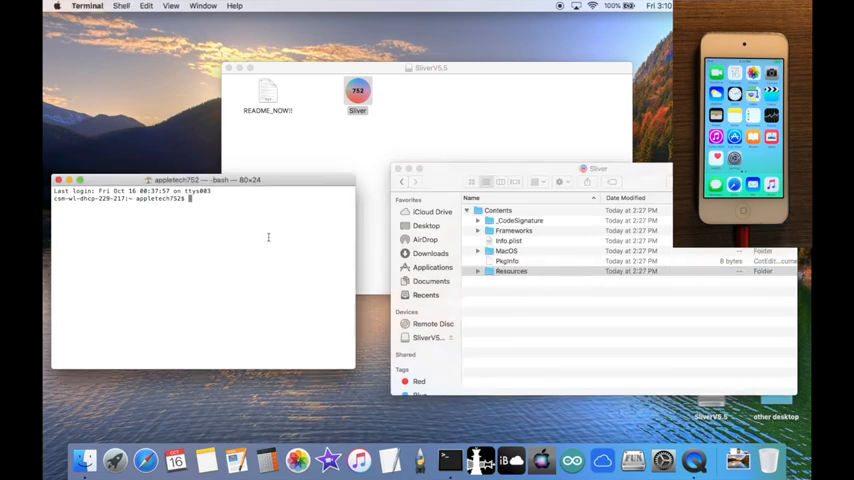
pyautogui.write('sudo chmod -R 755 /Applications/Sliver.app/Contents/Resources')
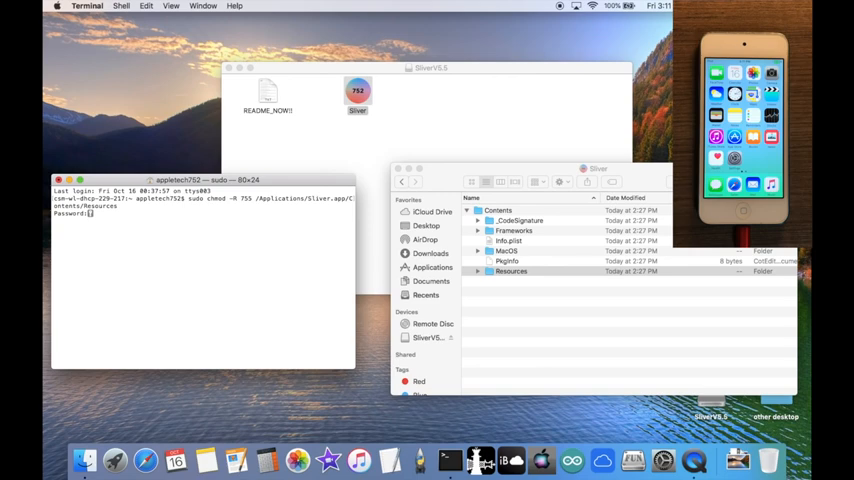
pyautogui.press('Return')
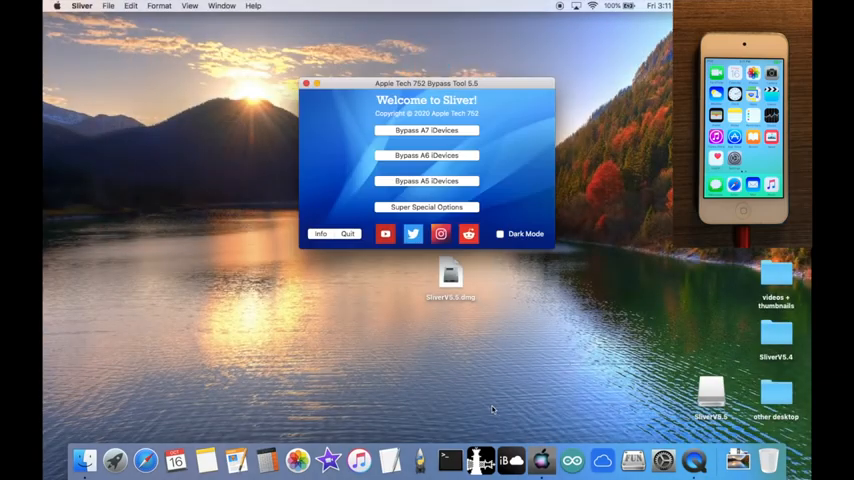
pyautogui.moveTo(534, 222)
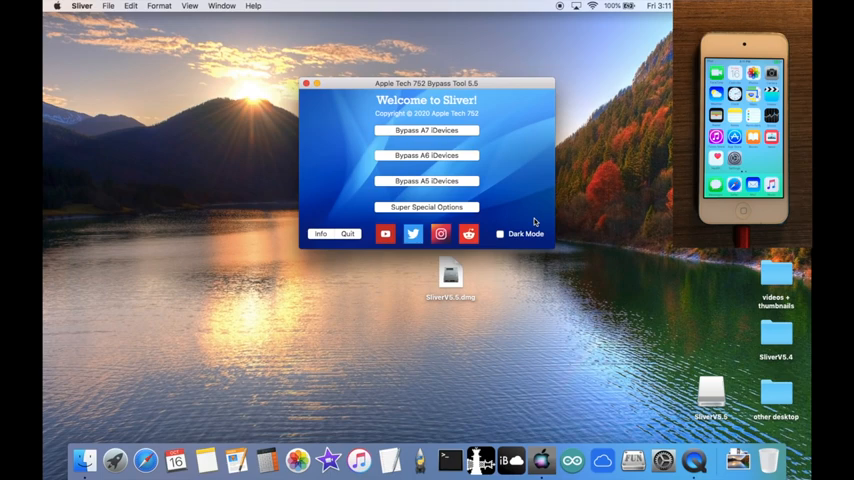
# Enter Super Special Features and choose the A5 factory activation tools
pyautogui.click(426, 208)
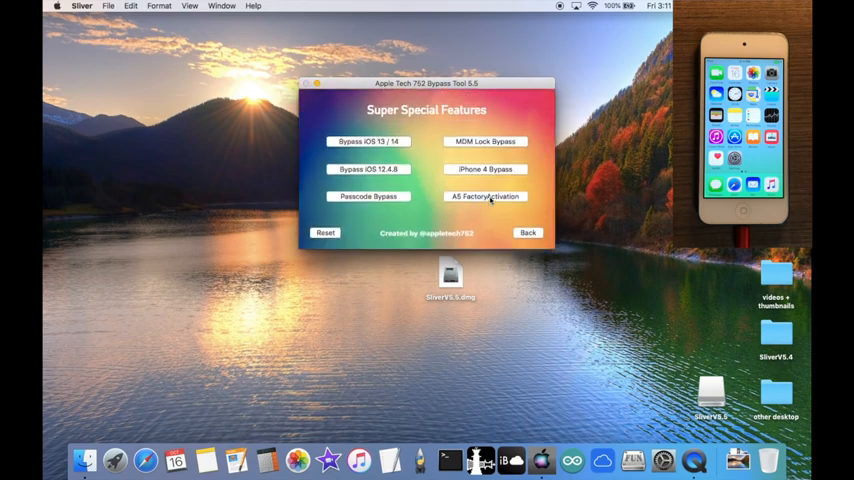
pyautogui.click(484, 196)
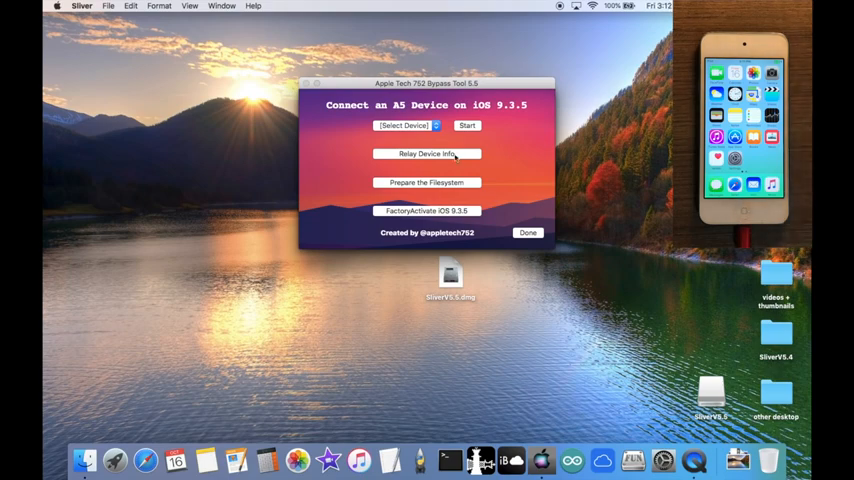
# Select iPod Touch 5 as the device and continue past the ramdisk warning
pyautogui.click(404, 126)
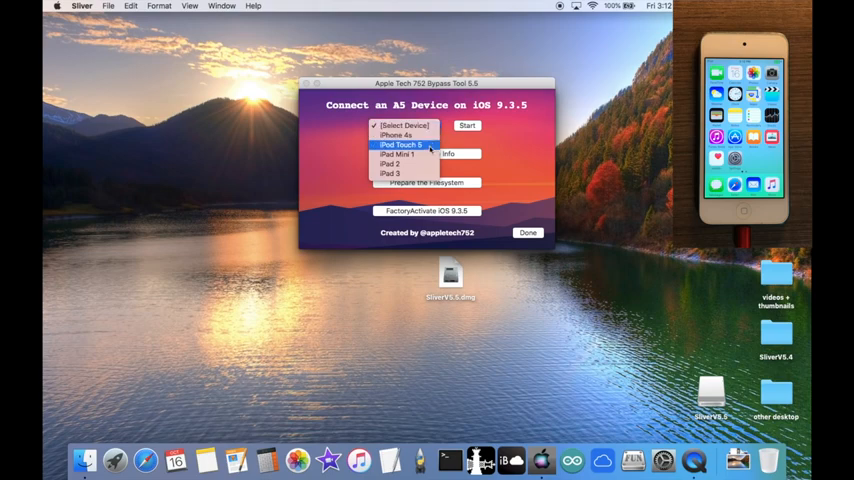
pyautogui.click(400, 144)
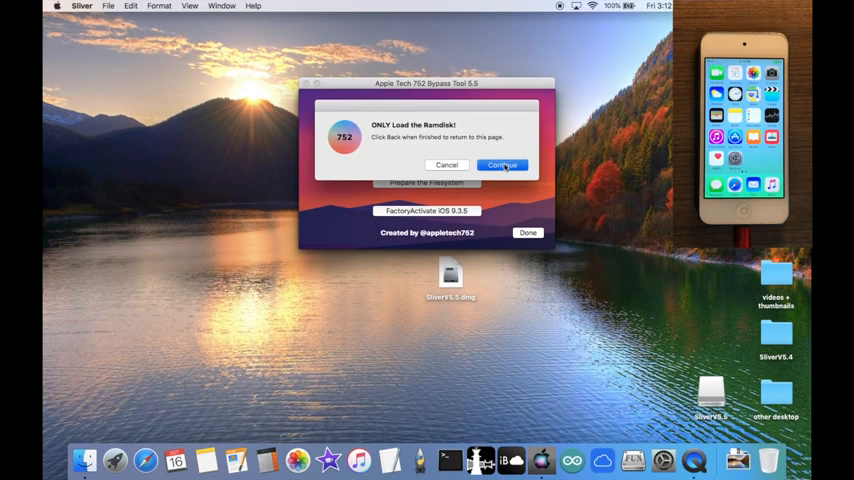
pyautogui.click(500, 164)
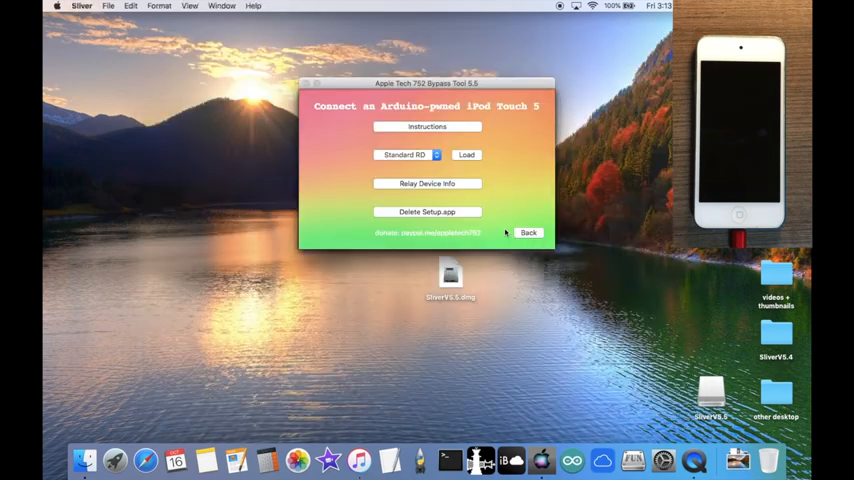
# Load the standard ramdisk onto the iPod, dismissing the iTunes recovery-mode warning
pyautogui.click(466, 156)
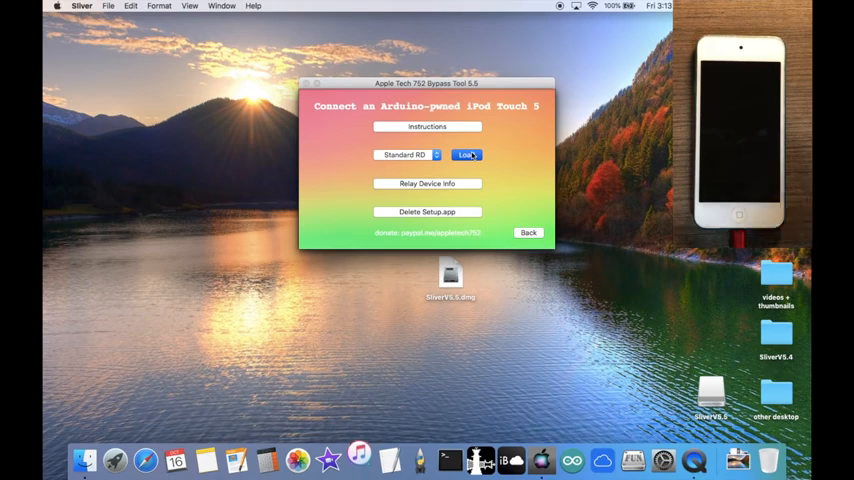
pyautogui.click(466, 156)
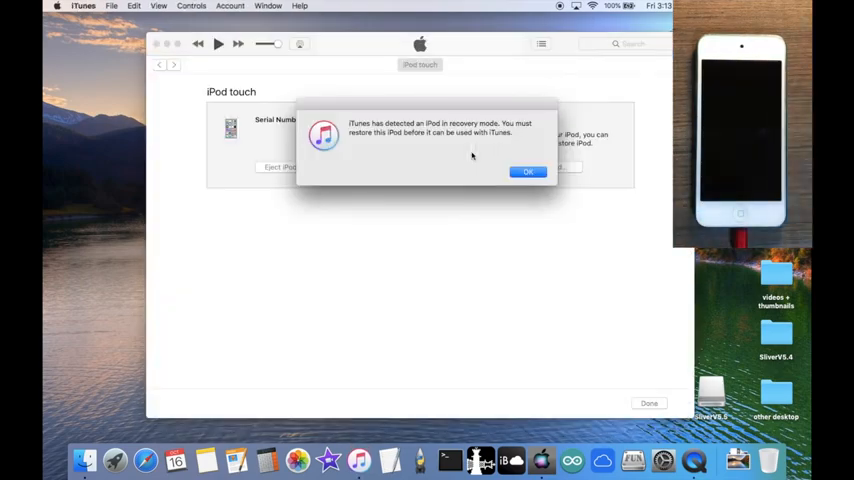
pyautogui.click(528, 172)
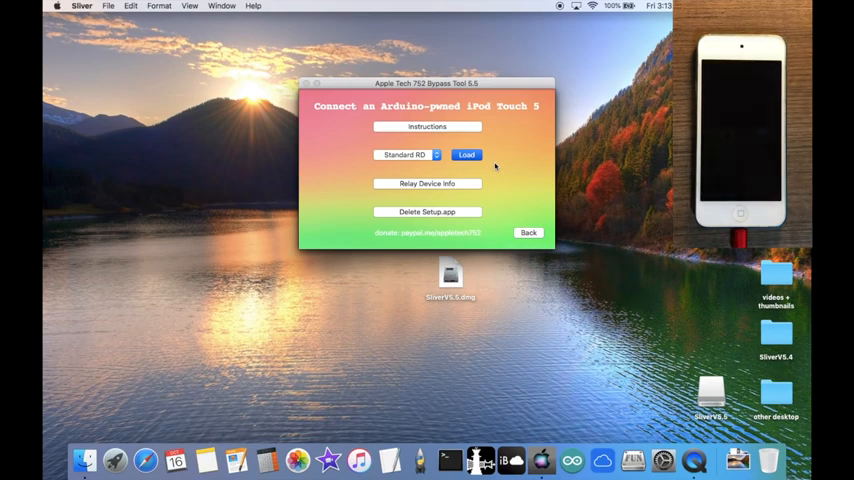
pyautogui.click(466, 154)
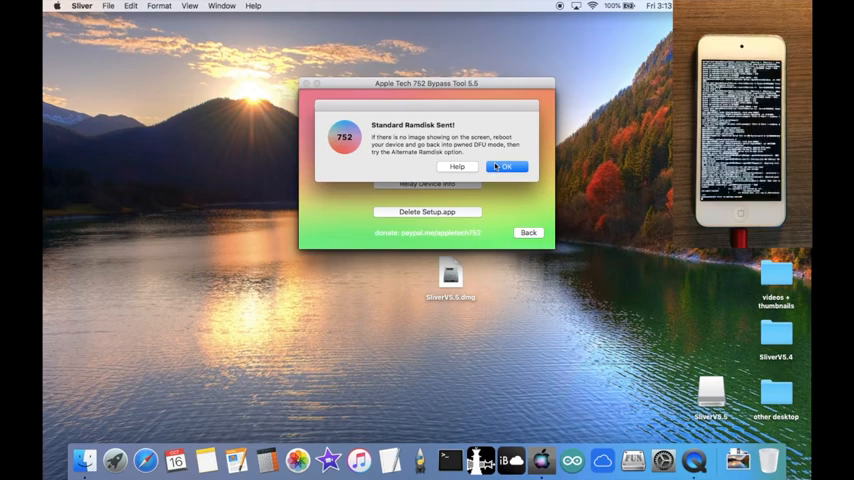
pyautogui.click(506, 166)
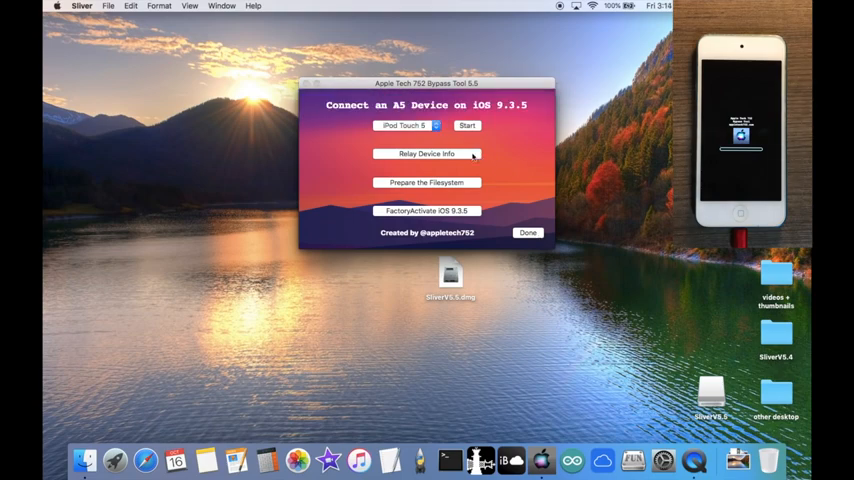
# Relay device info, confirm TCPRelay activated, prepare the filesystem and confirm it mounted
pyautogui.click(426, 152)
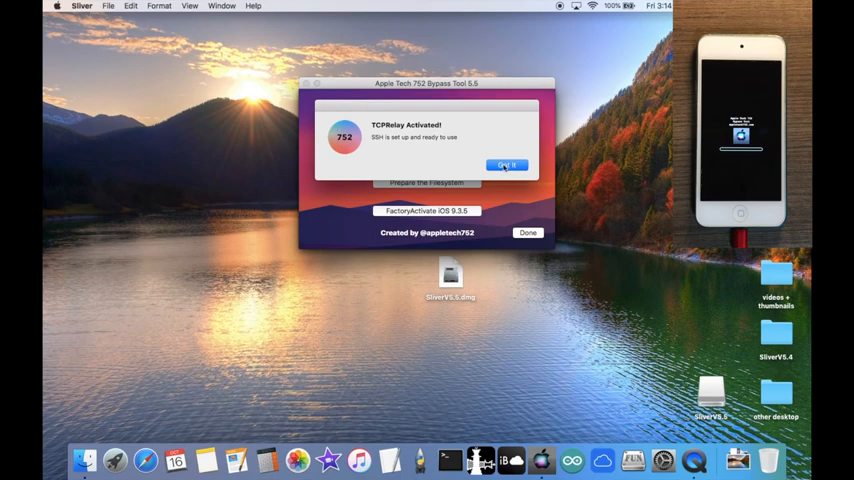
pyautogui.click(508, 164)
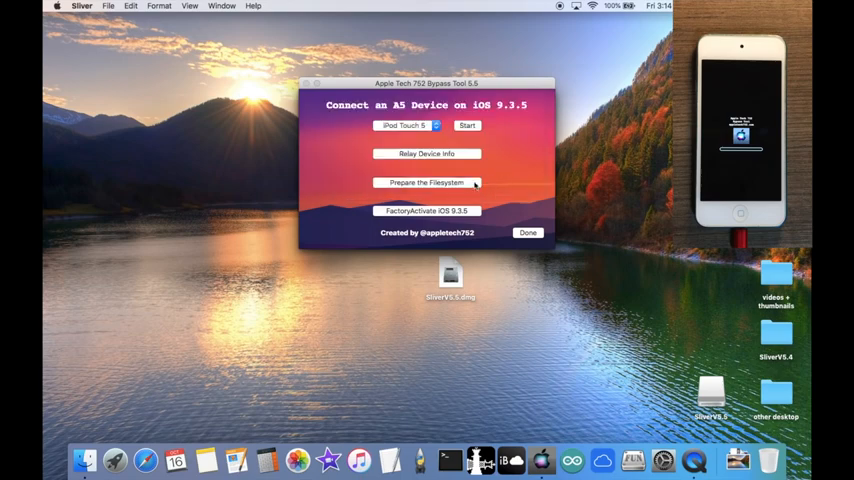
pyautogui.click(428, 182)
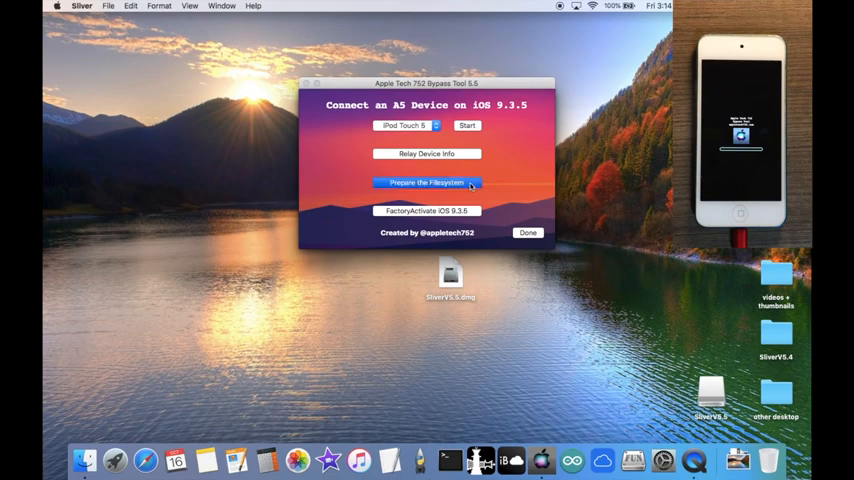
pyautogui.click(428, 182)
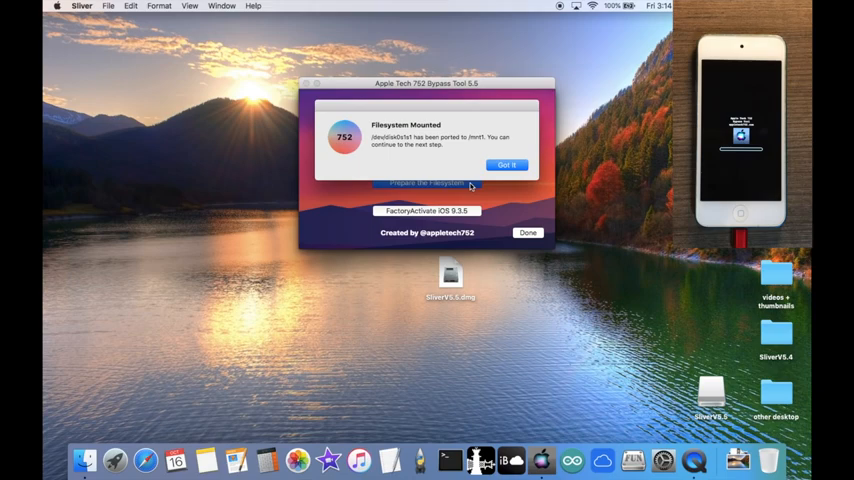
pyautogui.click(508, 164)
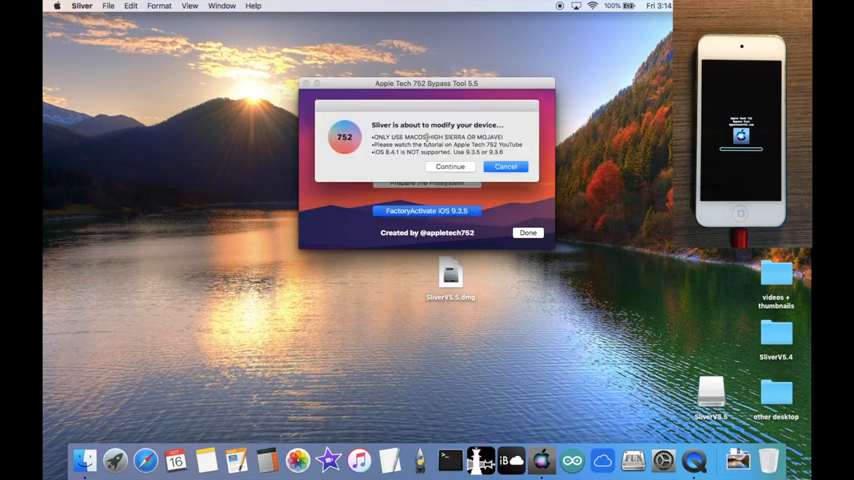
pyautogui.moveTo(488, 140)
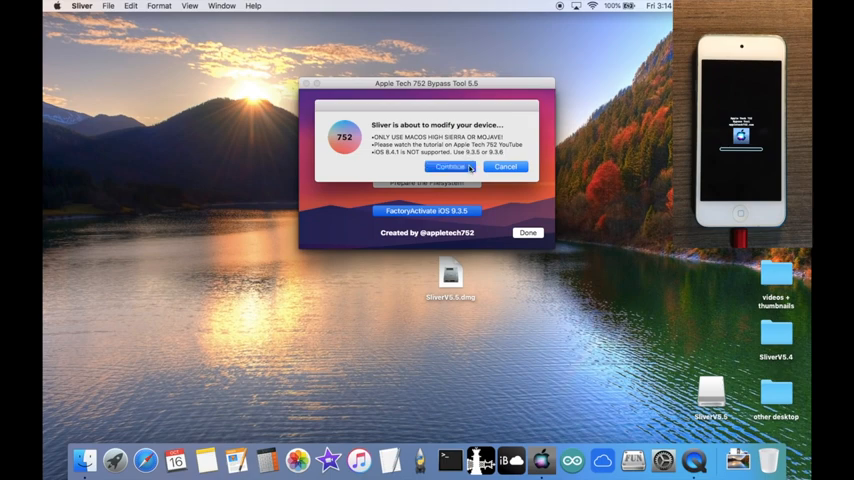
# Let Sliver modify the device and acknowledge Modification Complete
pyautogui.click(448, 168)
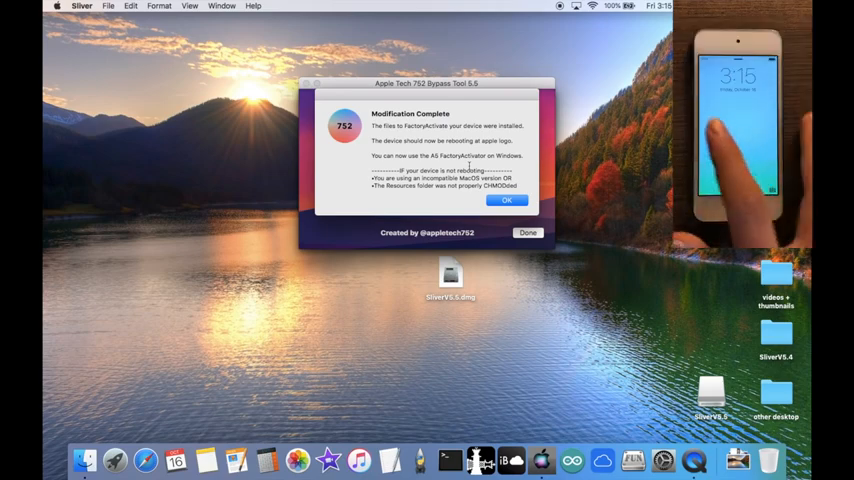
pyautogui.click(506, 200)
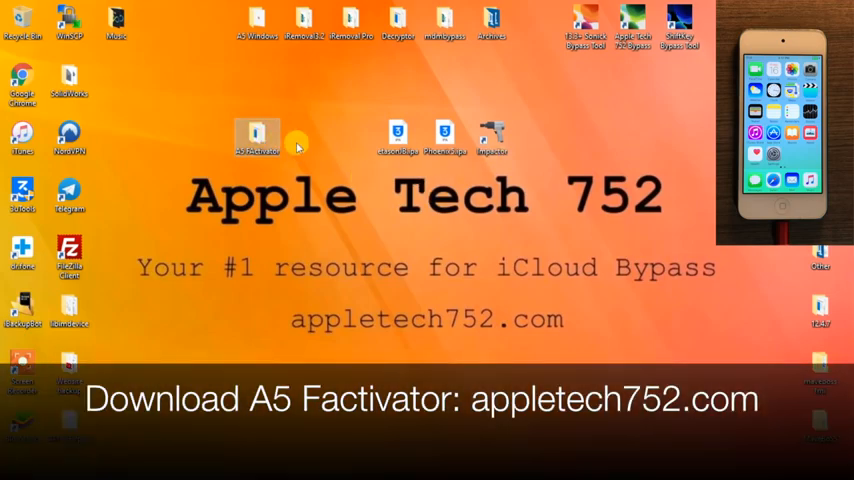
# Launch the A5 Windows Bypass exe from the A5 Factivator folder
pyautogui.doubleClick(258, 136)
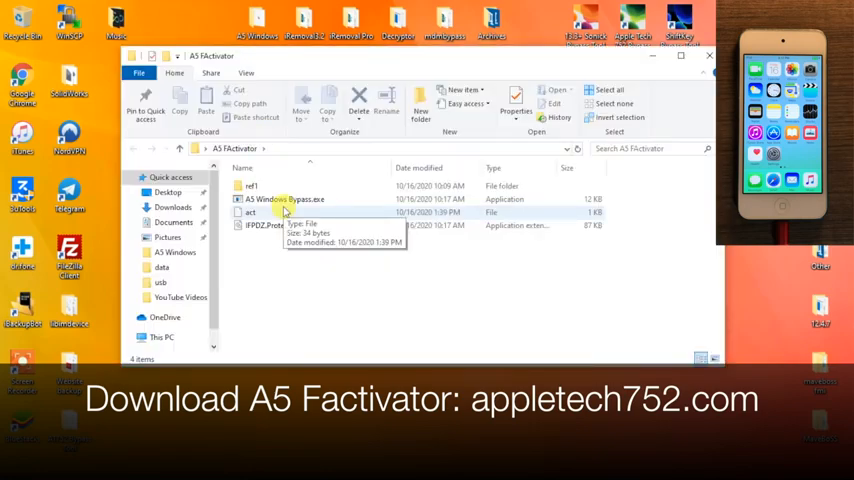
pyautogui.click(290, 200)
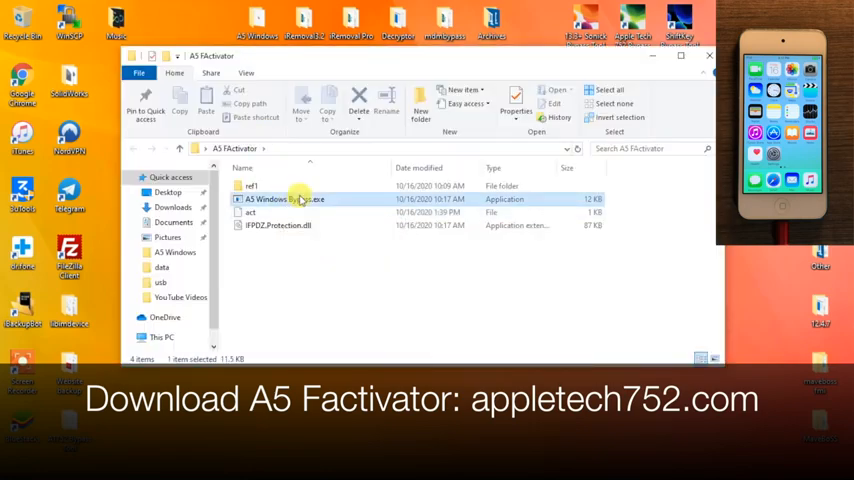
pyautogui.doubleClick(284, 200)
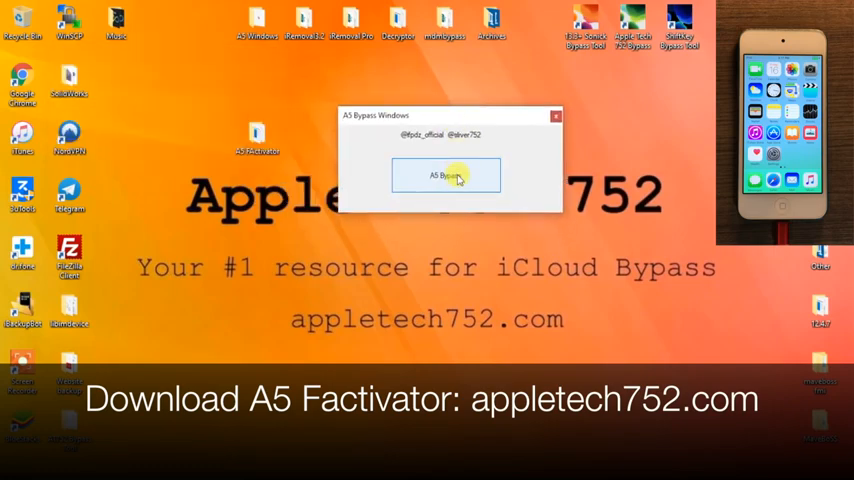
# Run A5 Bypass on the iPod and acknowledge the activation success message
pyautogui.click(444, 176)
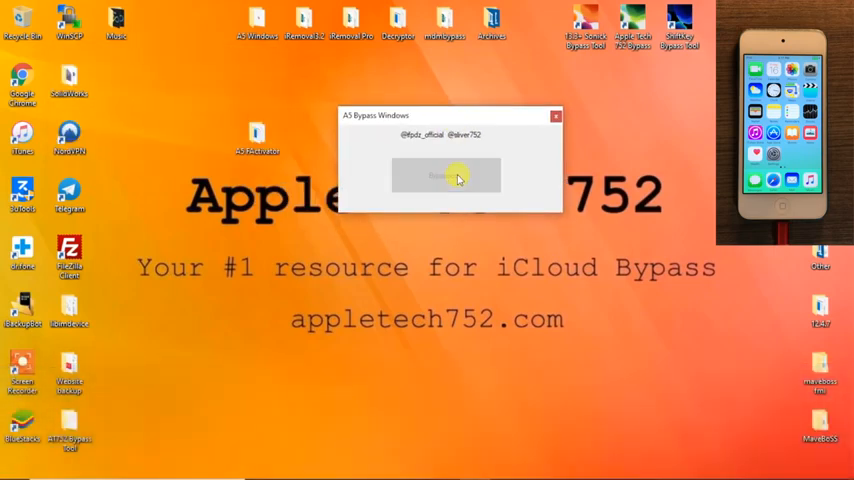
pyautogui.click(444, 176)
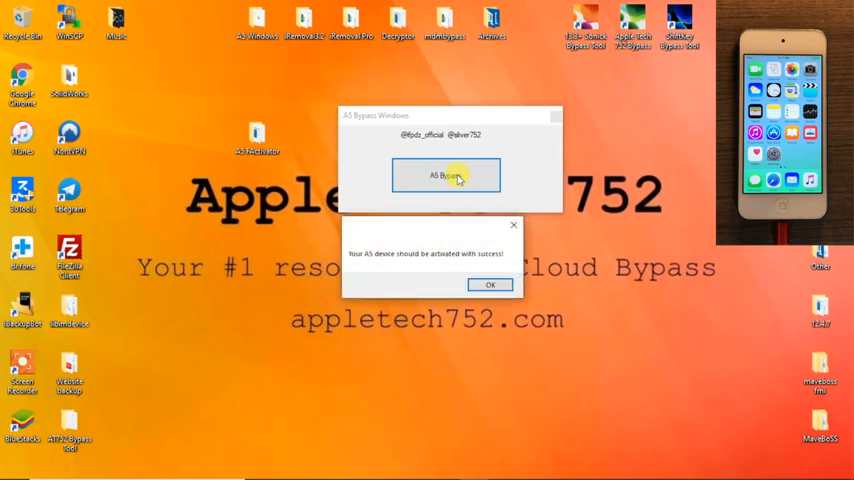
pyautogui.click(490, 284)
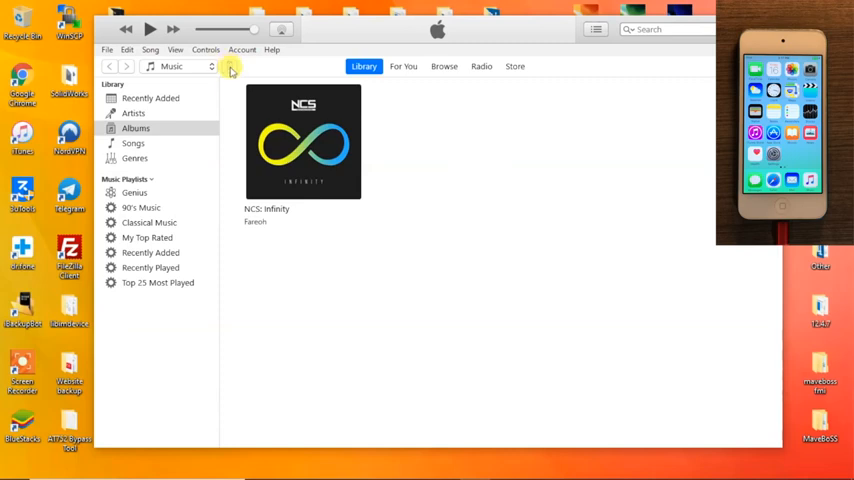
# Select the connected iPod, continue through Welcome to Your New iPod and Get Started
pyautogui.click(230, 66)
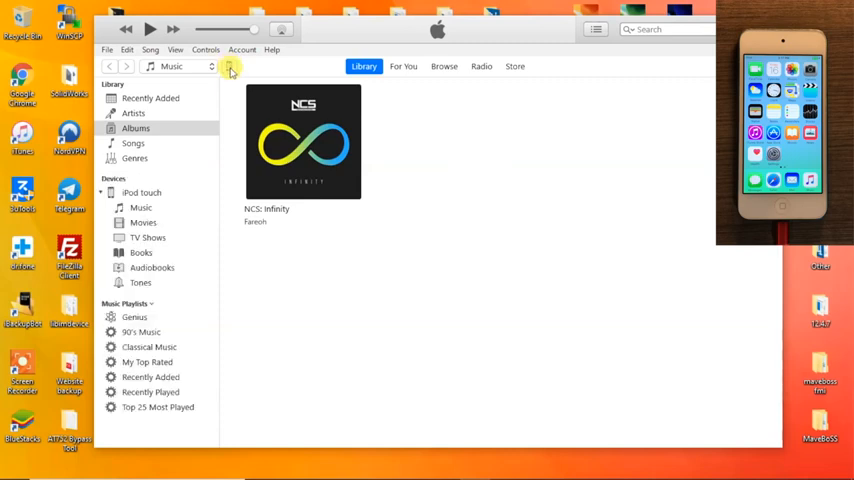
pyautogui.click(140, 192)
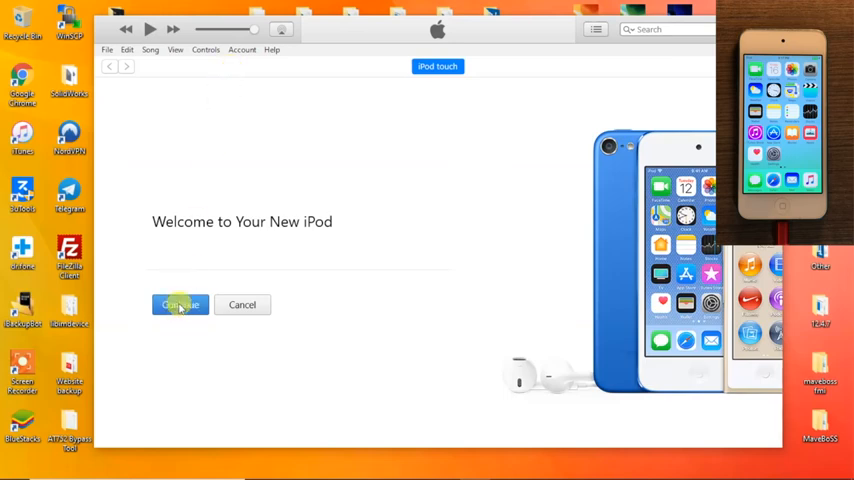
pyautogui.click(180, 304)
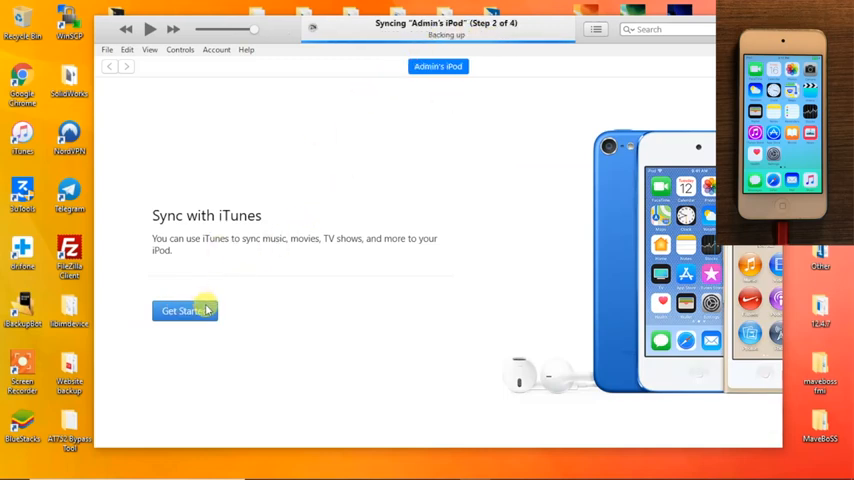
pyautogui.click(184, 312)
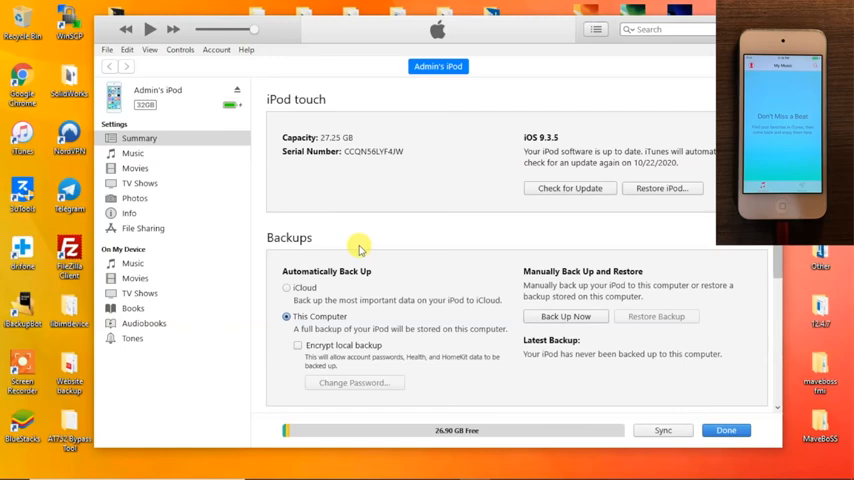
# Enable Sync Music with the entire library for the iPod and apply it
pyautogui.click(132, 152)
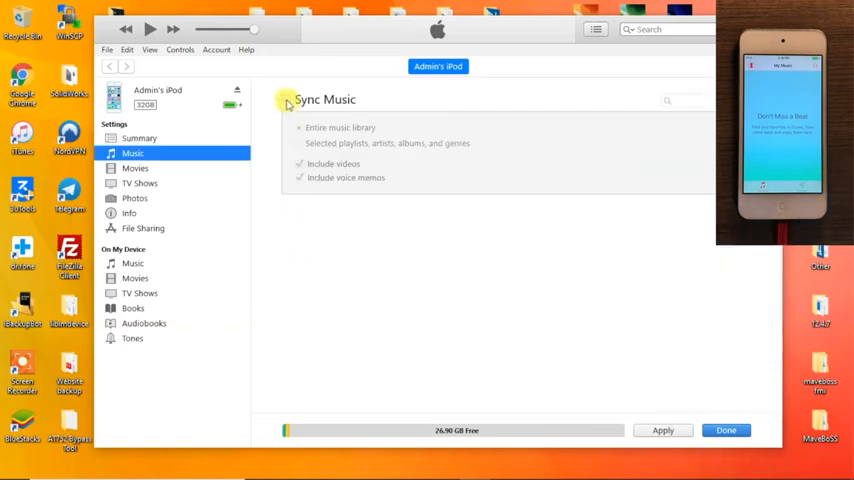
pyautogui.click(288, 100)
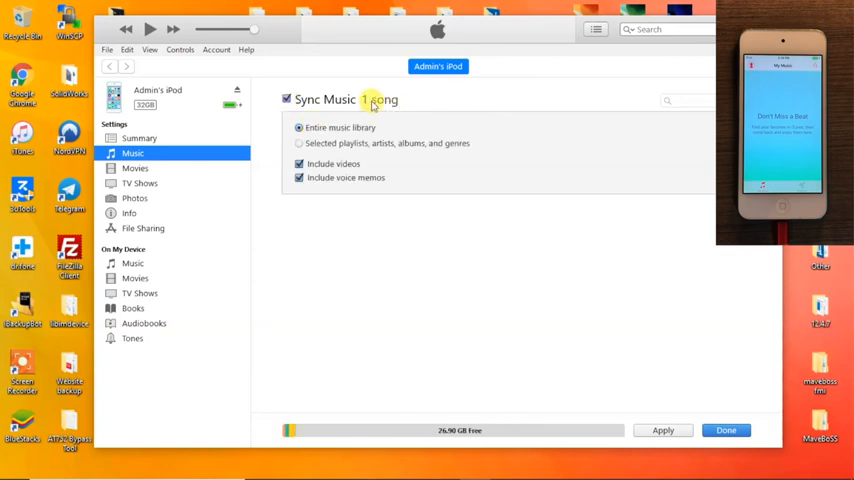
pyautogui.moveTo(676, 372)
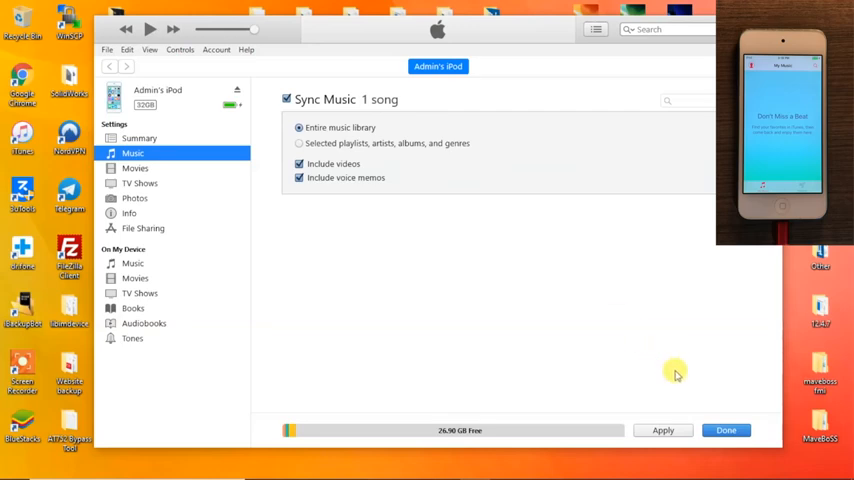
pyautogui.click(664, 430)
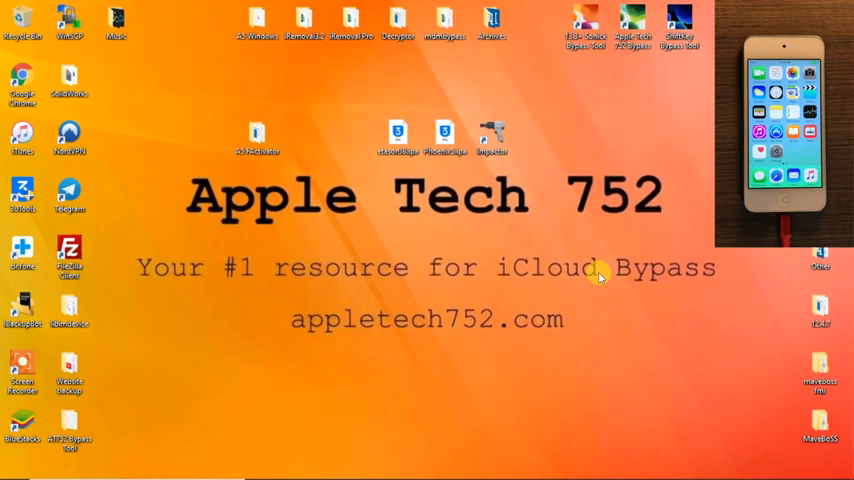
# Bring up the Apple Developer Program site in the browser
pyautogui.click(320, 468)
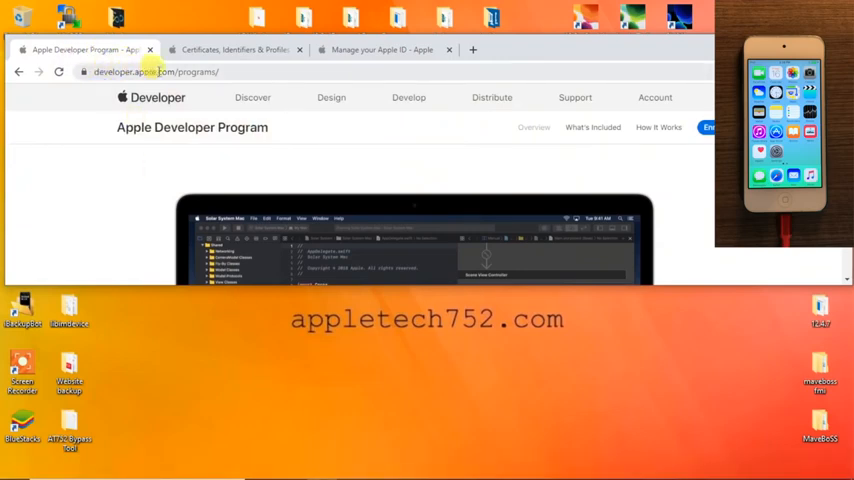
pyautogui.moveTo(504, 216)
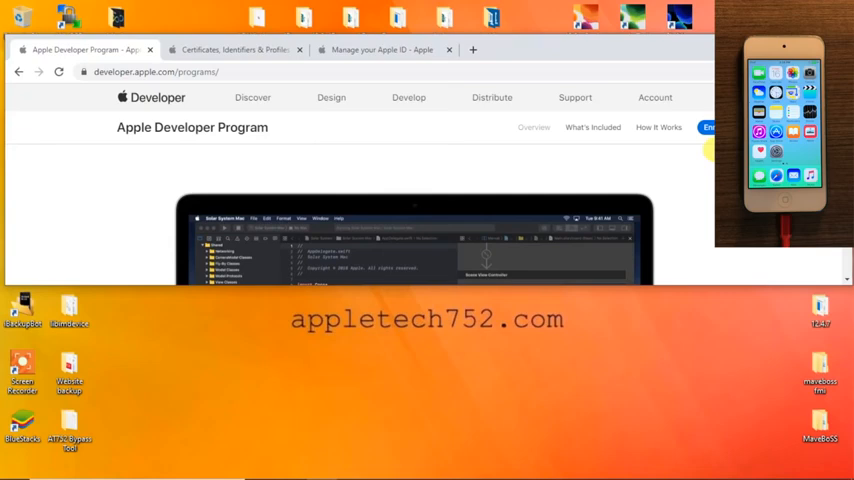
# On the Register a Device page, enter the device name 'Appletech iPod' and move to the Device ID field
pyautogui.click(234, 48)
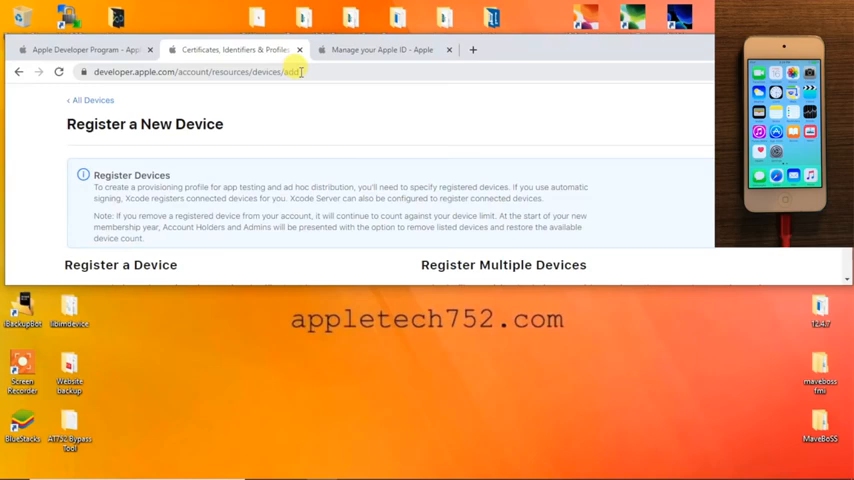
pyautogui.moveTo(326, 128)
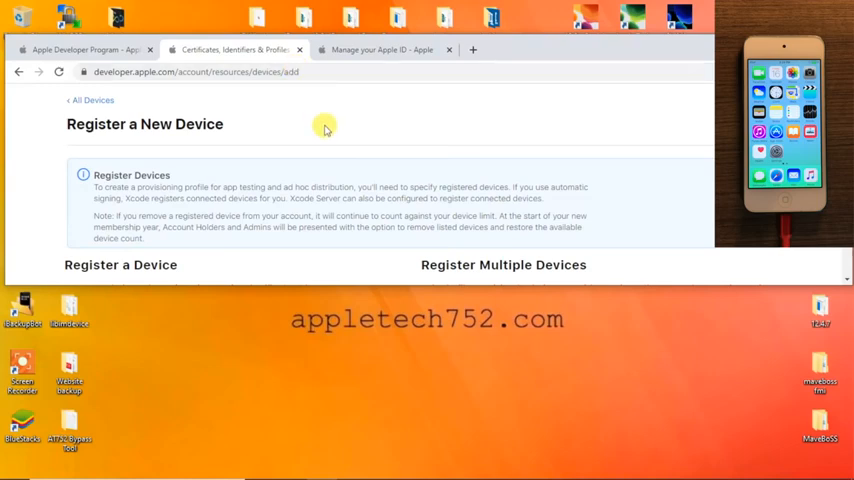
pyautogui.scroll(-3)
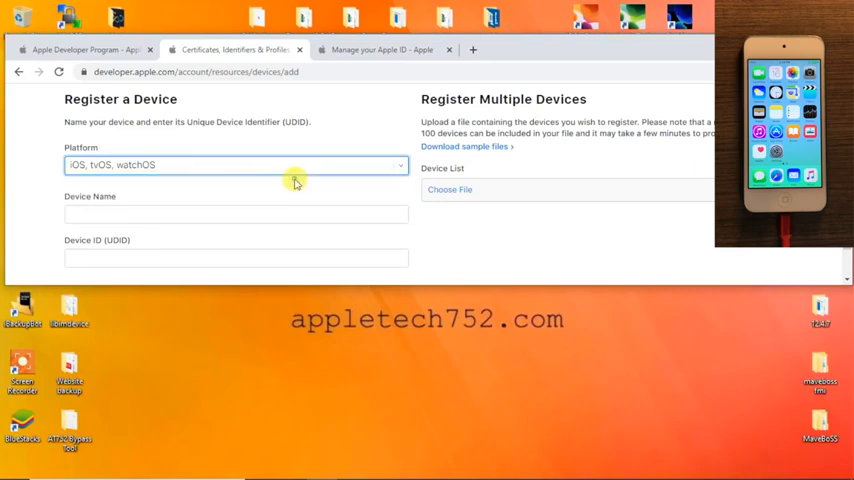
pyautogui.click(236, 212)
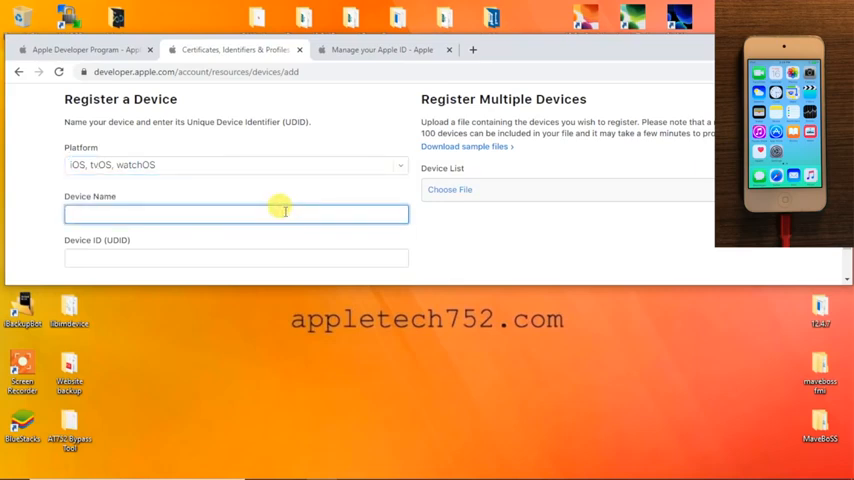
pyautogui.write('Appletech iPod')
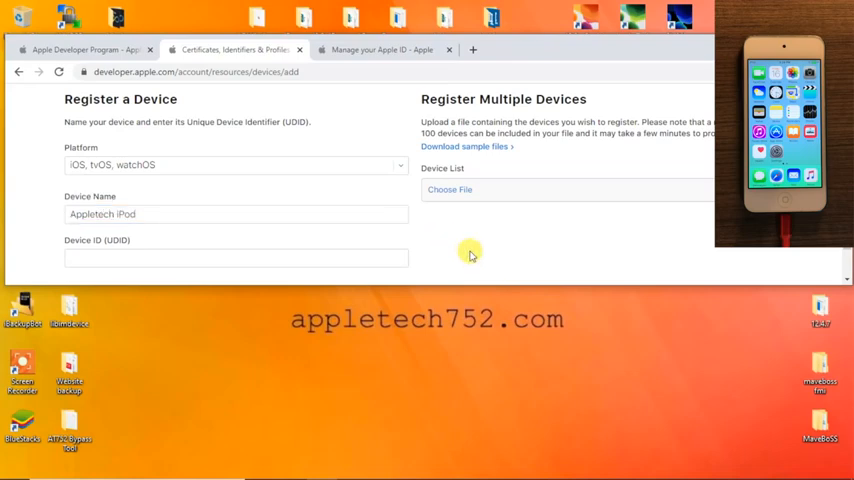
pyautogui.click(234, 258)
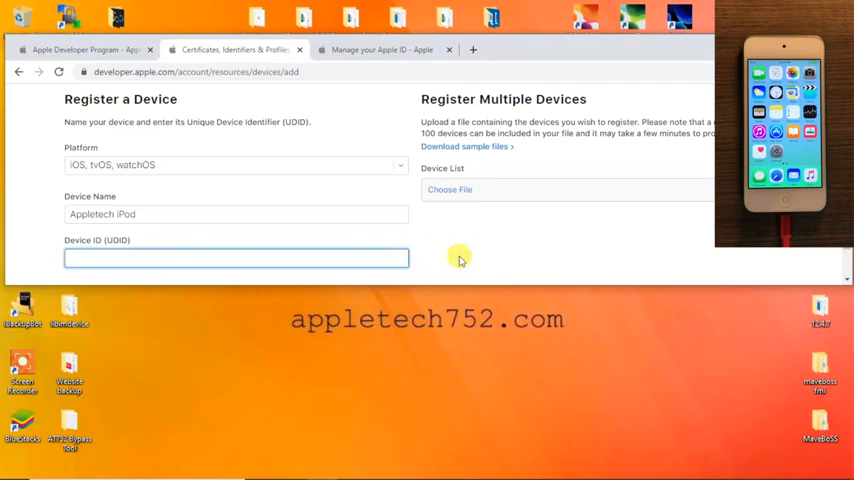
pyautogui.scroll(-3)
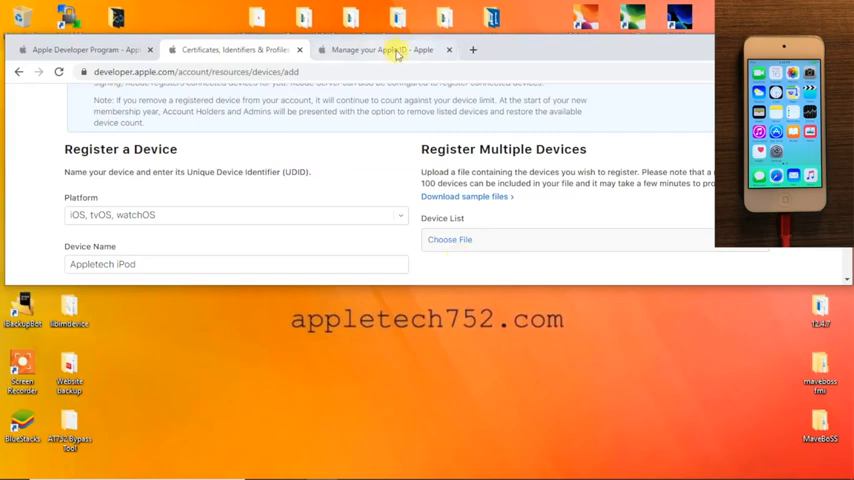
# On the Apple ID account page, generate an app-specific password labelled 'PhoenixPass'
pyautogui.click(380, 48)
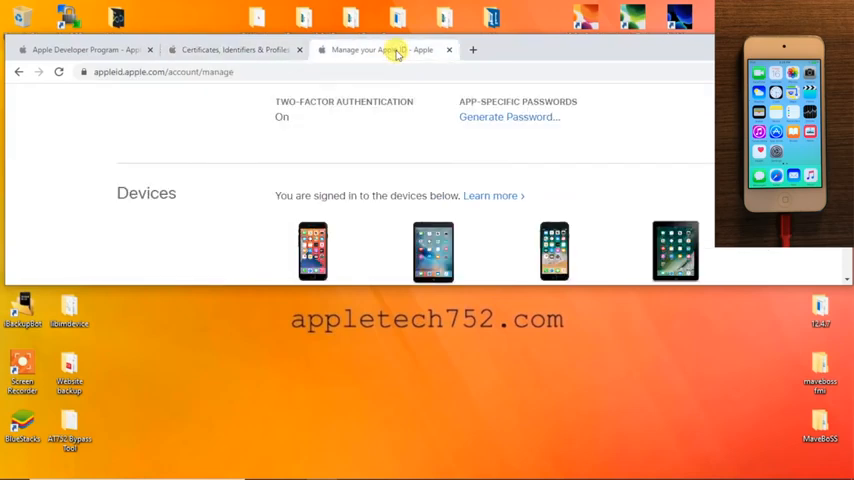
pyautogui.moveTo(128, 96)
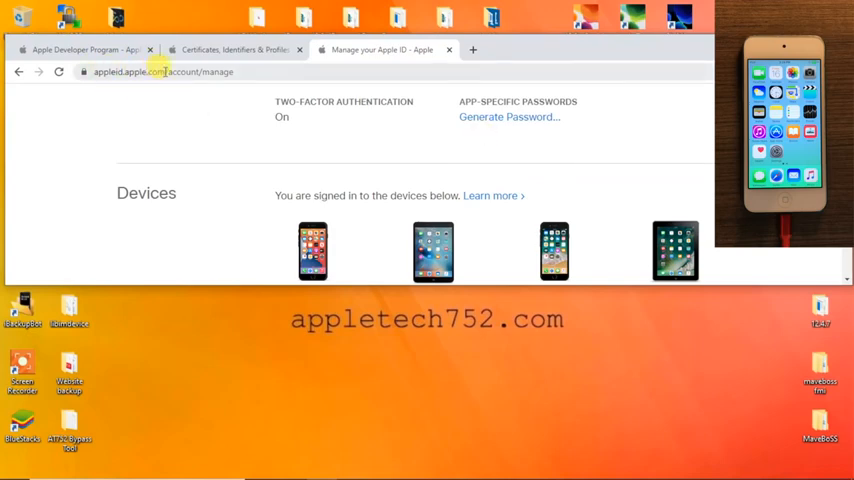
pyautogui.moveTo(442, 172)
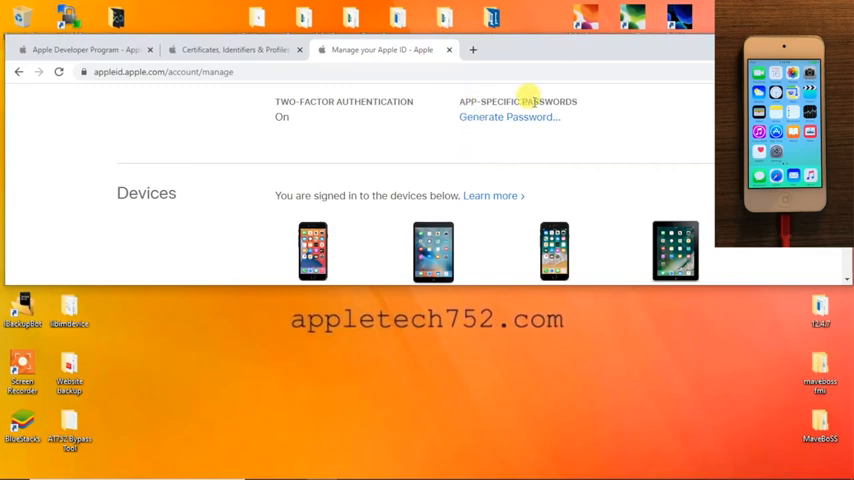
pyautogui.click(508, 116)
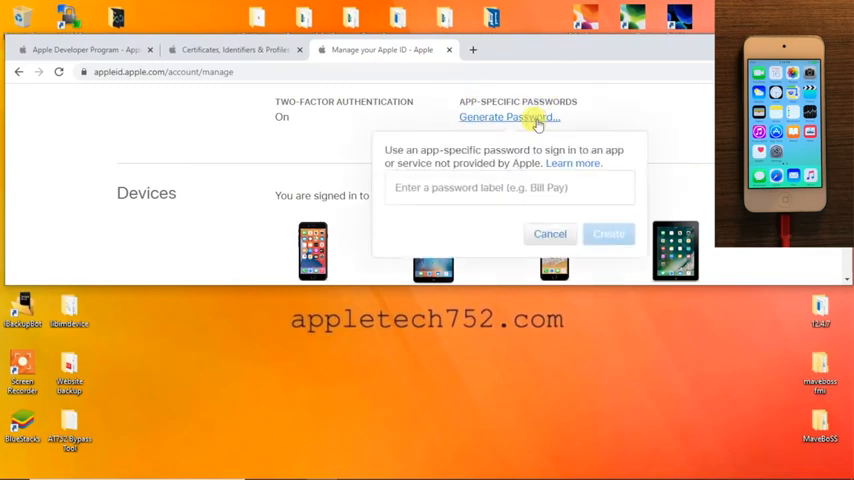
pyautogui.click(508, 188)
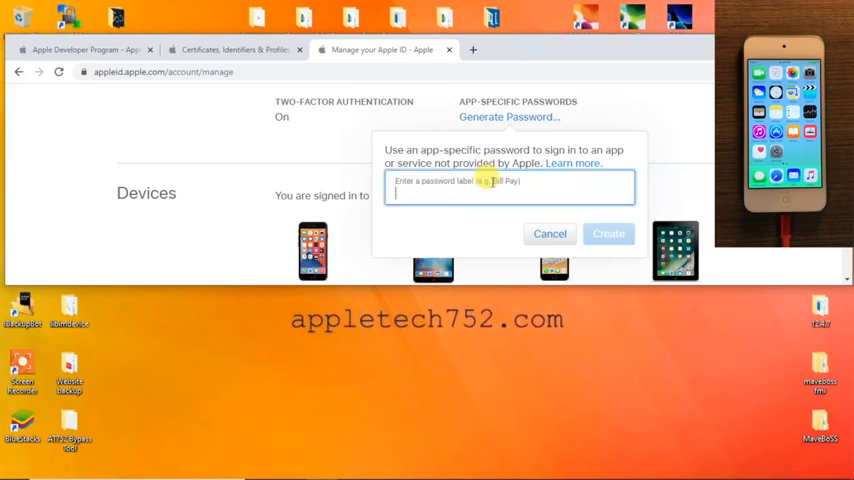
pyautogui.write('Phoen')
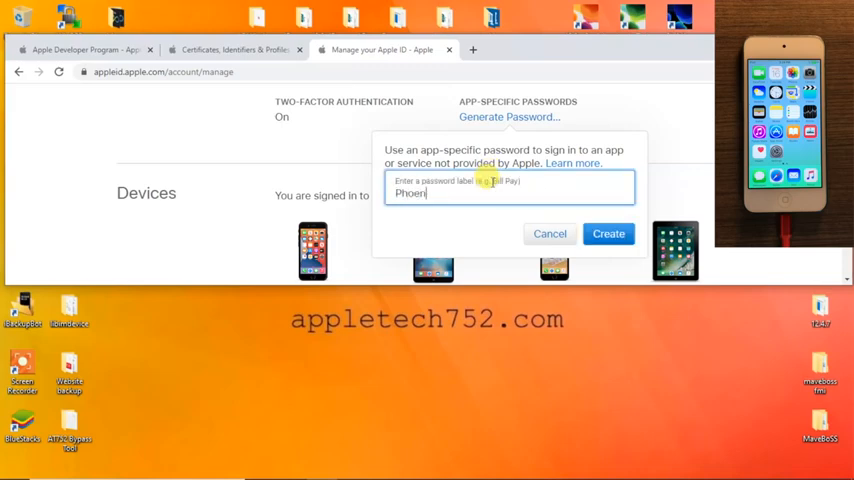
pyautogui.write('ixPas')
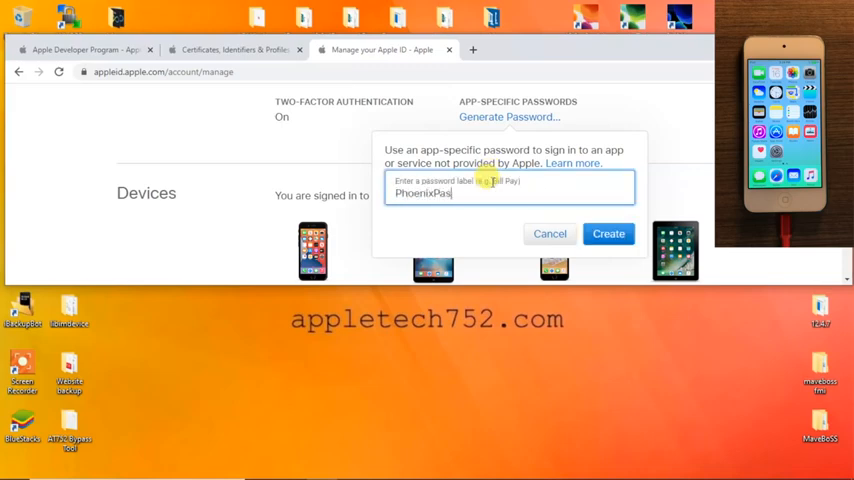
pyautogui.write('s')
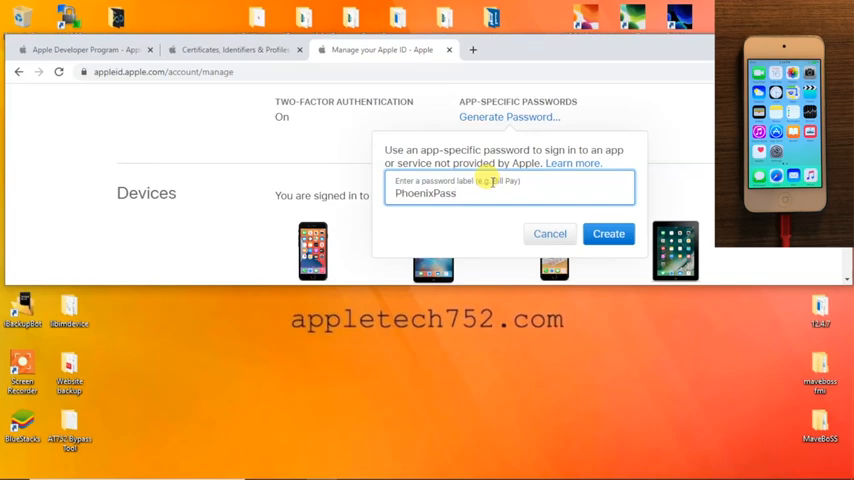
pyautogui.click(608, 232)
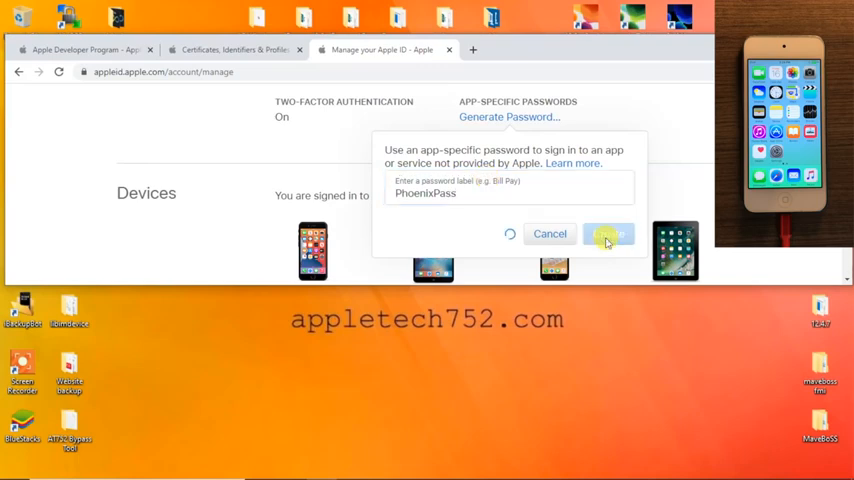
# Select the generated password for copying and dismiss the password dialog
pyautogui.click(608, 234)
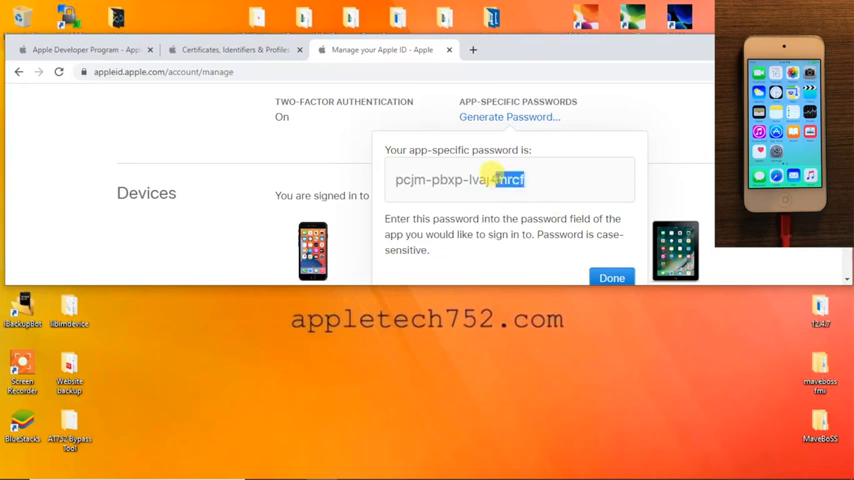
pyautogui.tripleClick(460, 180)
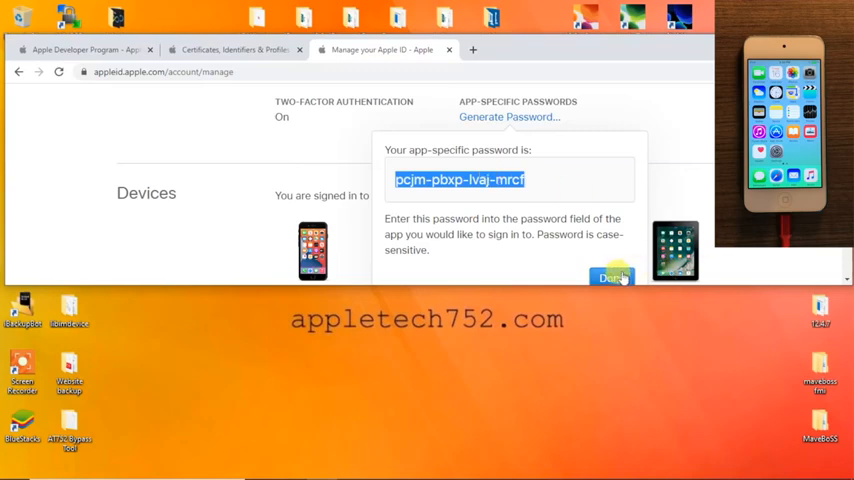
pyautogui.click(612, 278)
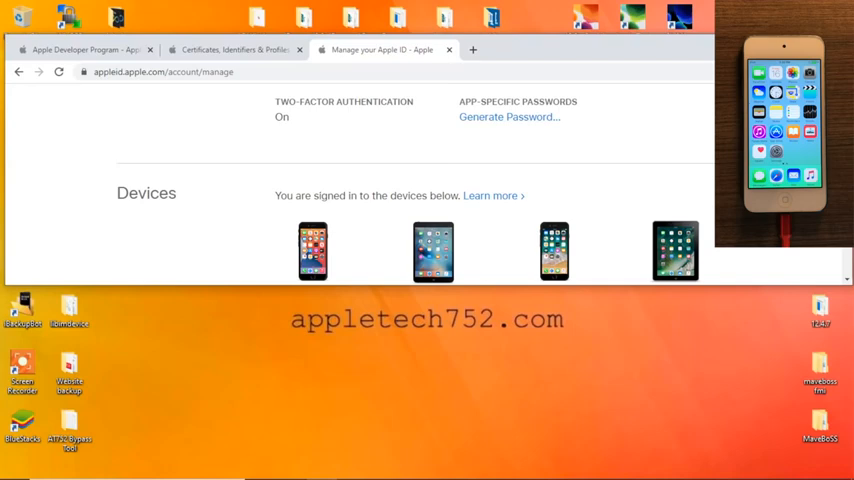
# Launch Cydia Impactor from the desktop and enter the Apple ID username
pyautogui.click(448, 48)
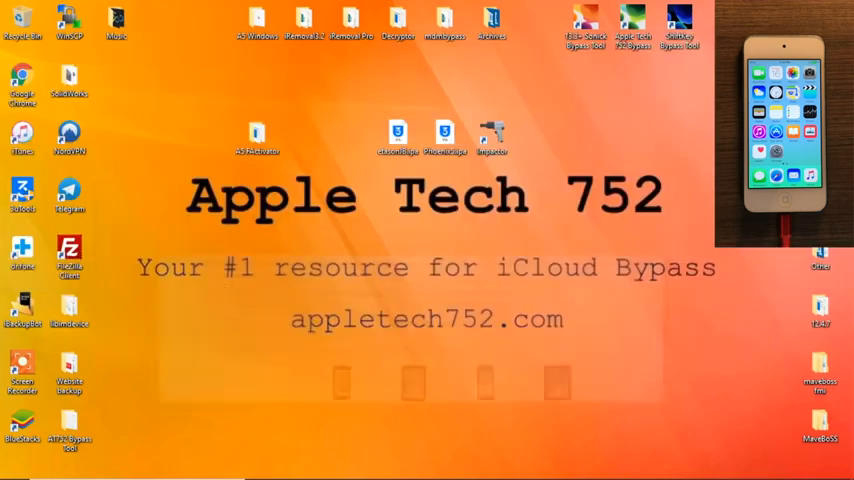
pyautogui.click(490, 136)
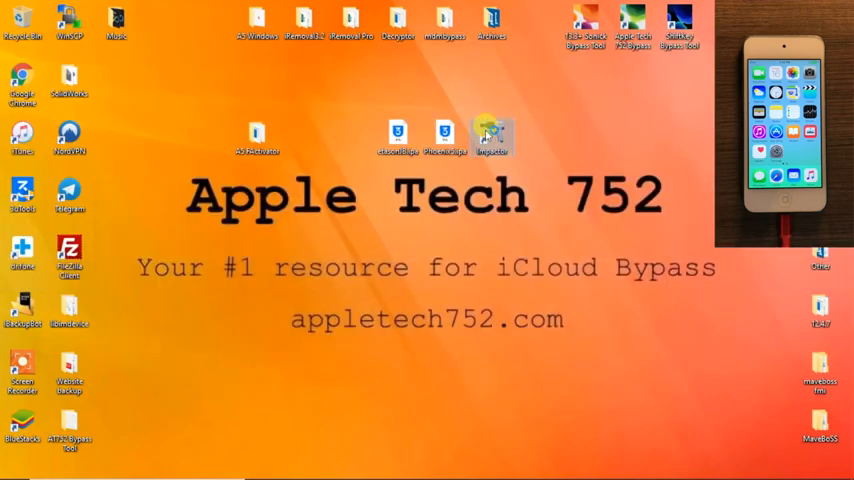
pyautogui.doubleClick(490, 136)
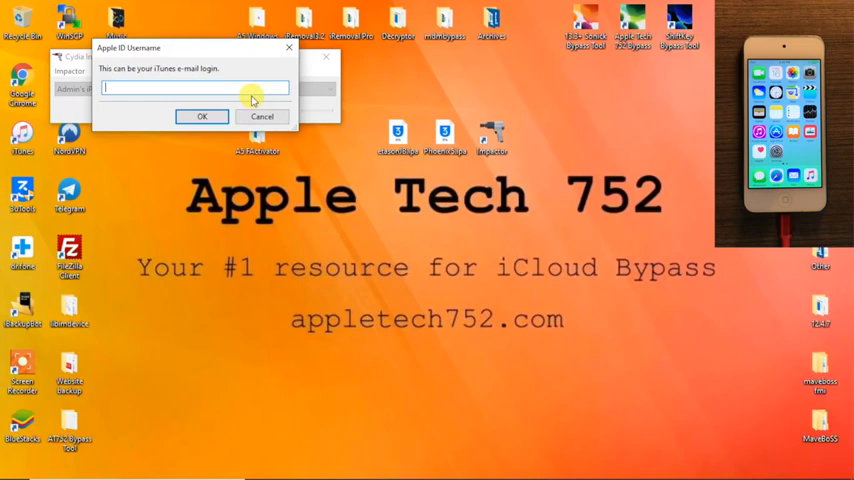
pyautogui.click(200, 116)
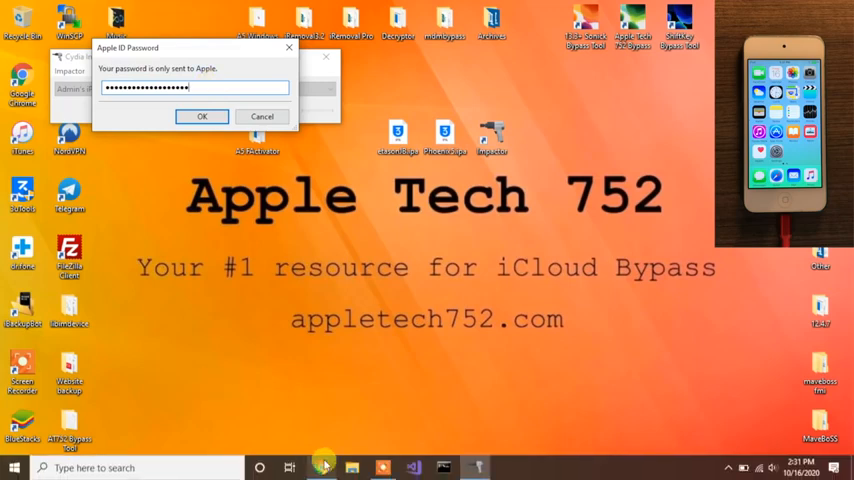
# Check the password in the browser and submit the app-specific password in Impactor
pyautogui.click(202, 116)
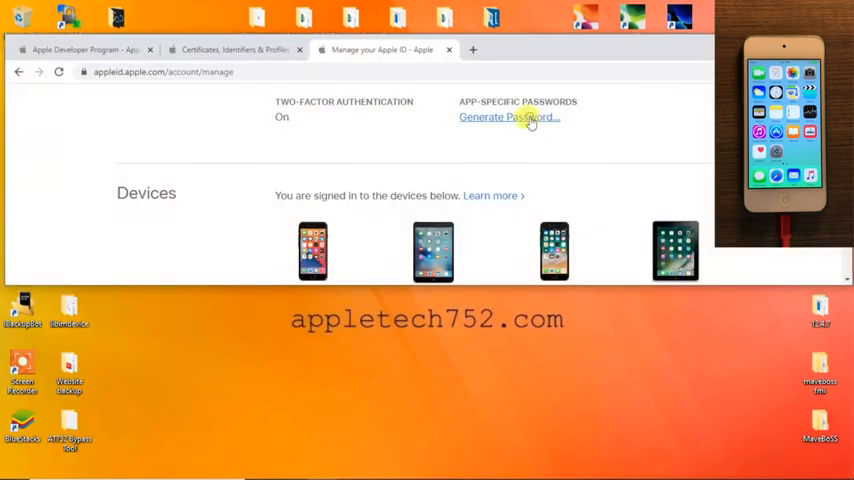
pyautogui.click(508, 116)
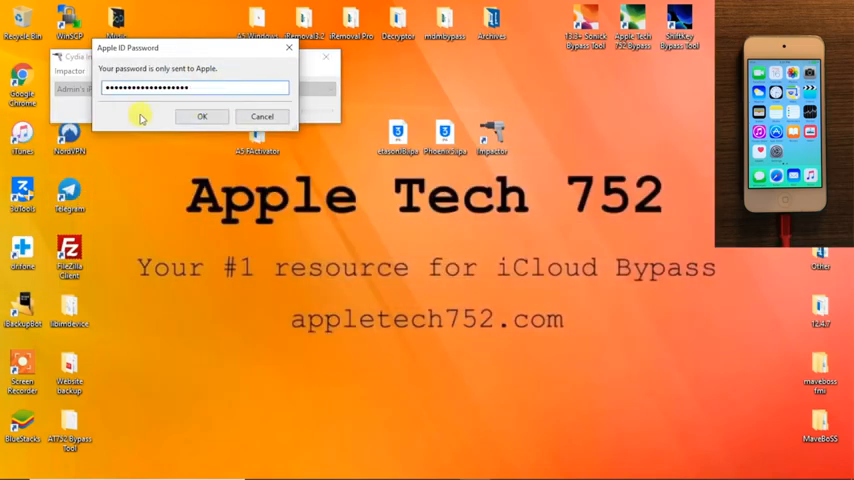
pyautogui.click(200, 116)
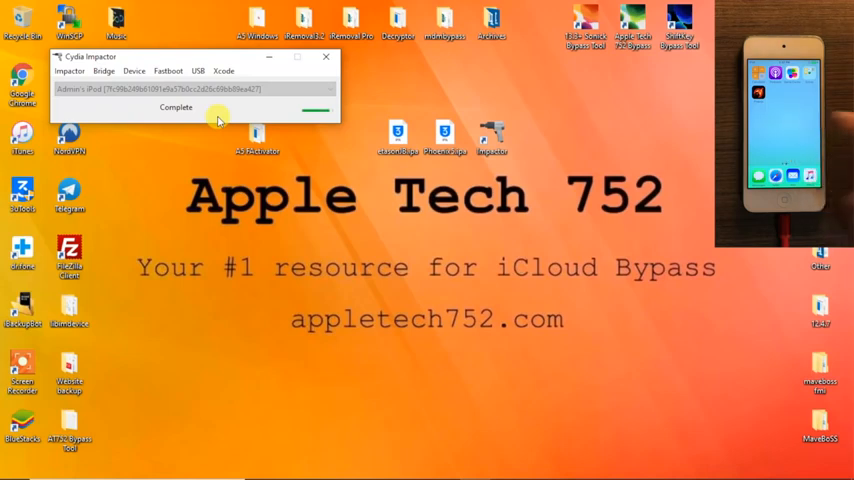
# After Impactor reports Complete, launch A5 Windows Bypass.exe from the A5 folder
pyautogui.click(326, 56)
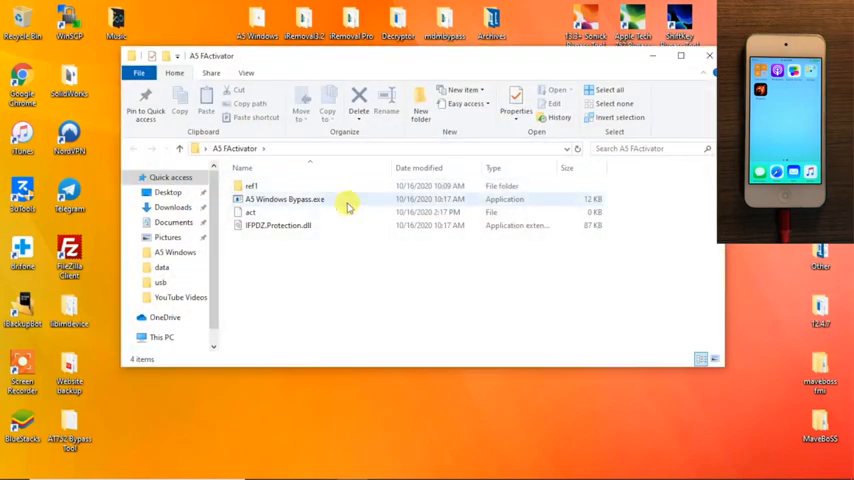
pyautogui.doubleClick(284, 200)
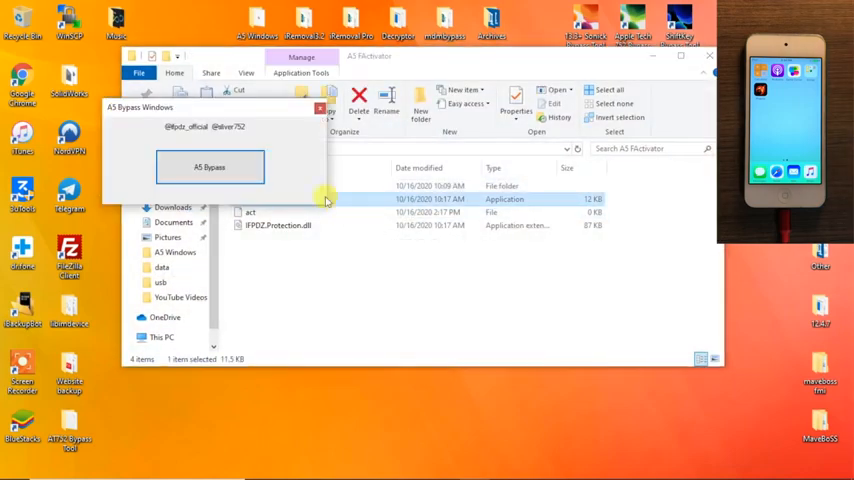